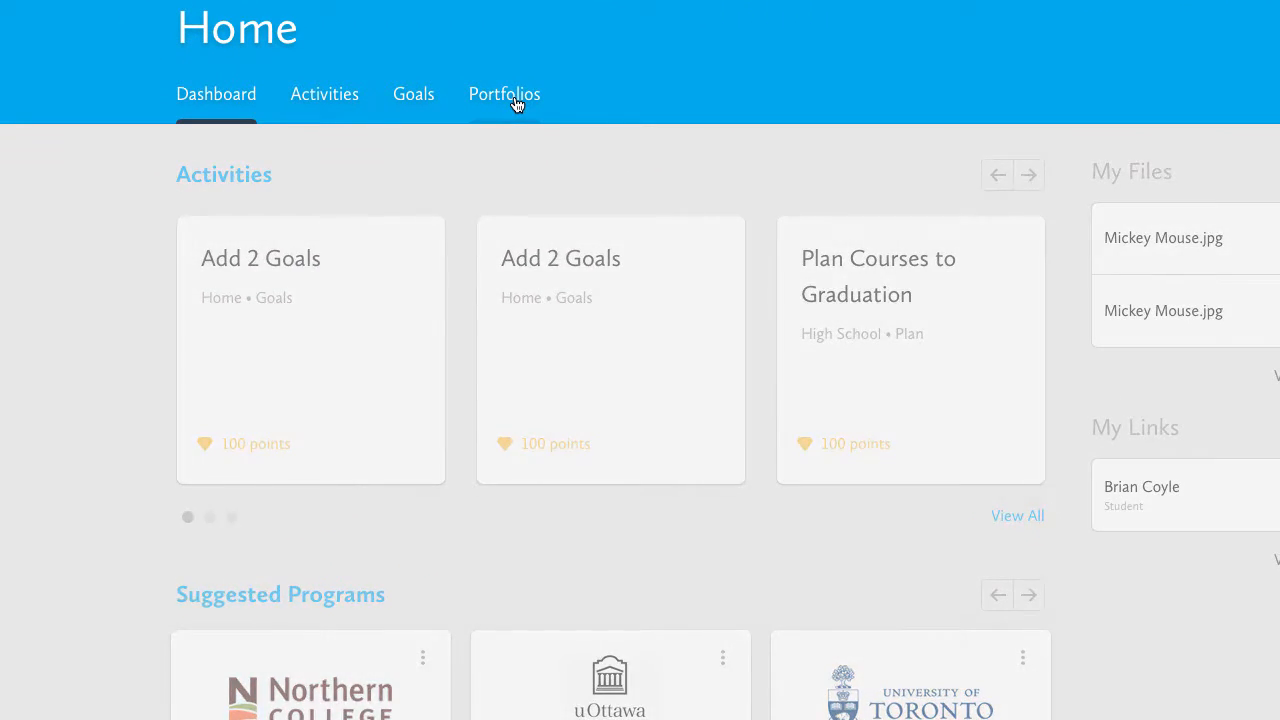
# Create a new portfolio titled 'Grad Trans' from the Portfolios page
pyautogui.click(504, 94)
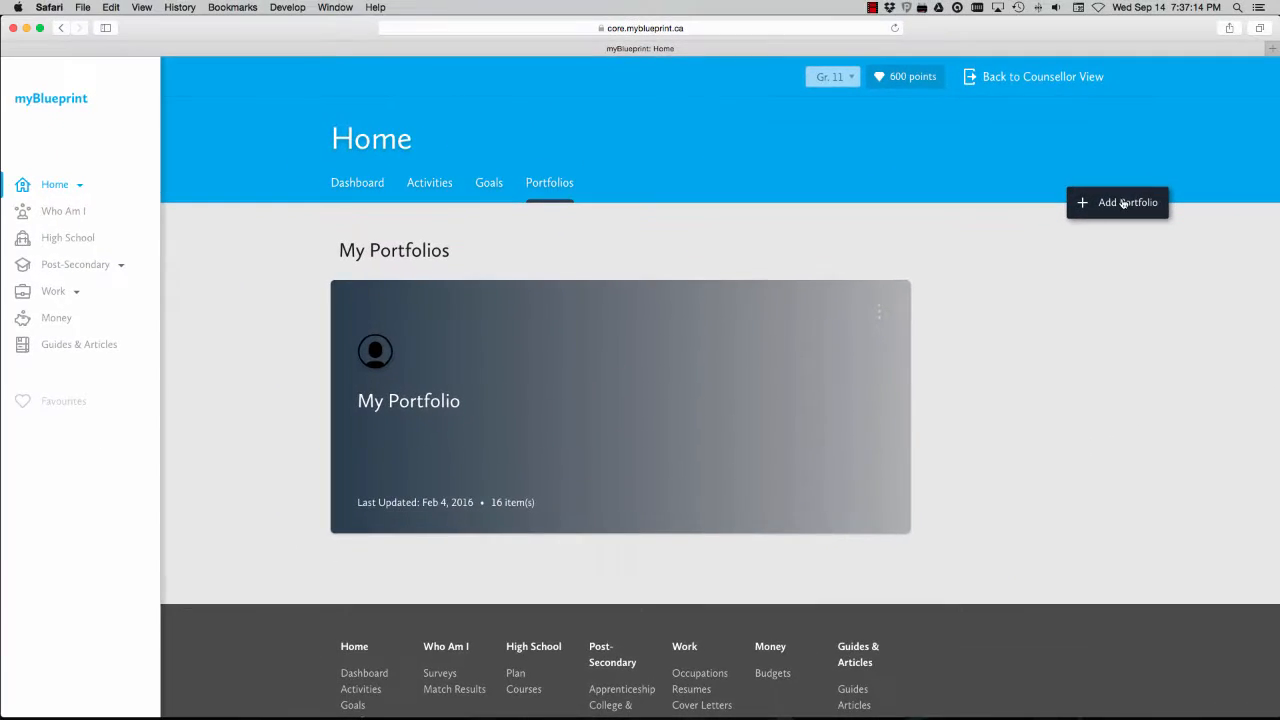
pyautogui.click(1116, 202)
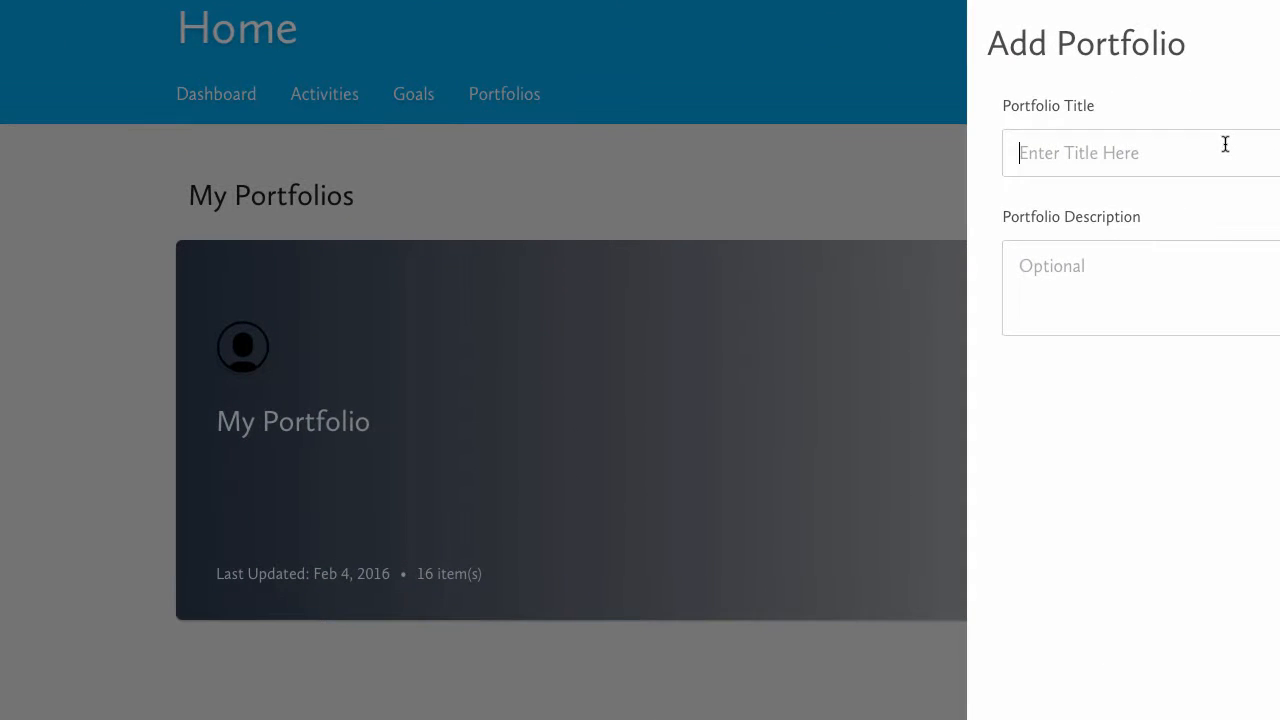
pyautogui.write('Grad T')
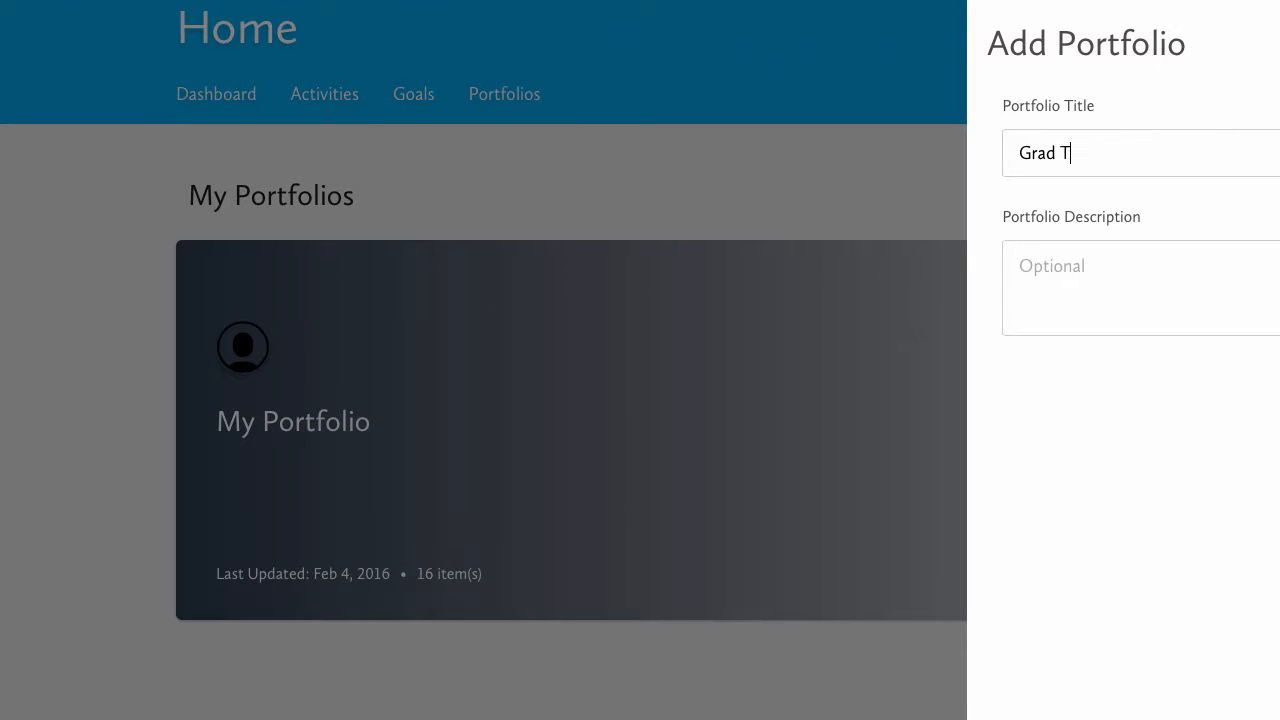
pyautogui.write('rans')
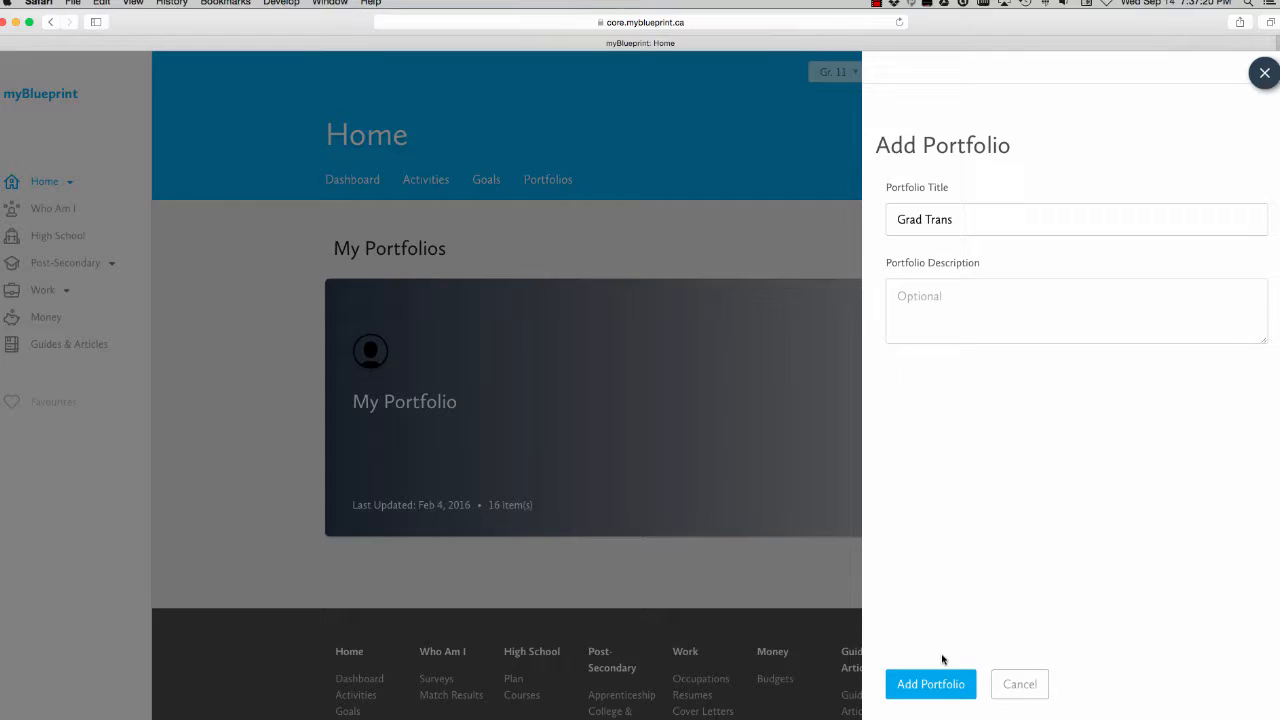
pyautogui.click(930, 684)
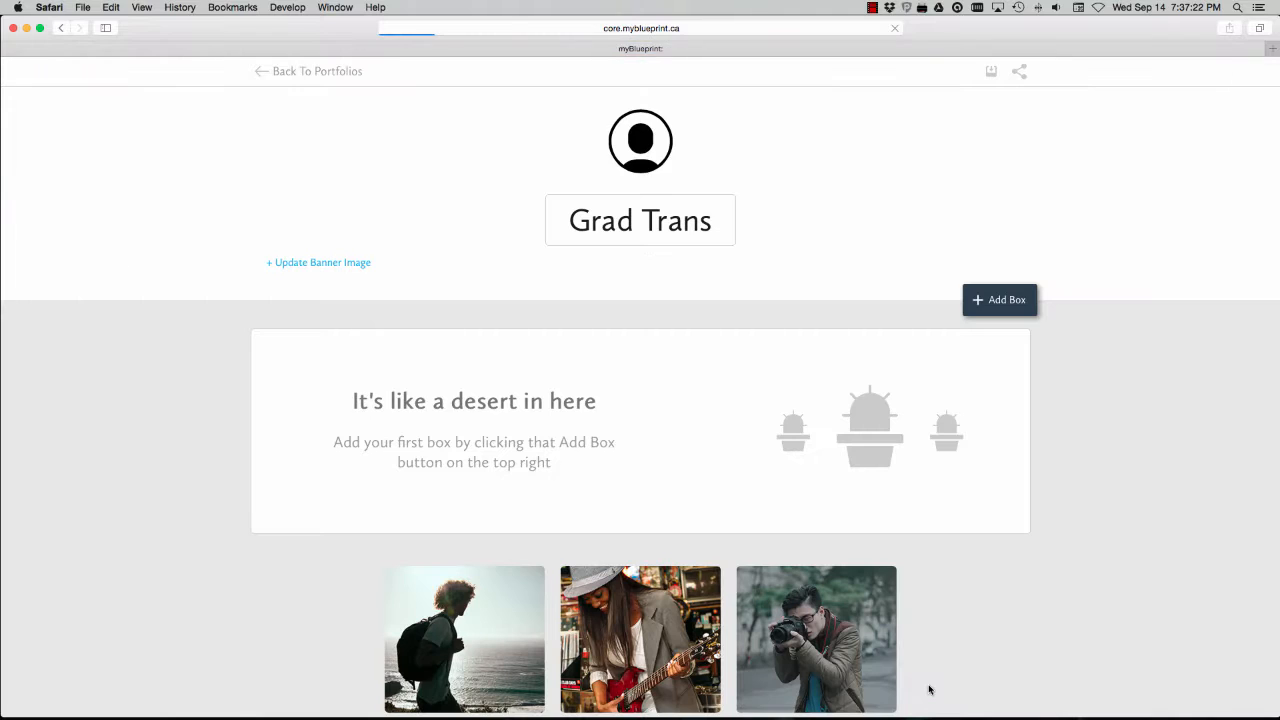
# Bring up the Add Box options in the empty Grad Trans portfolio
pyautogui.scroll(-3)
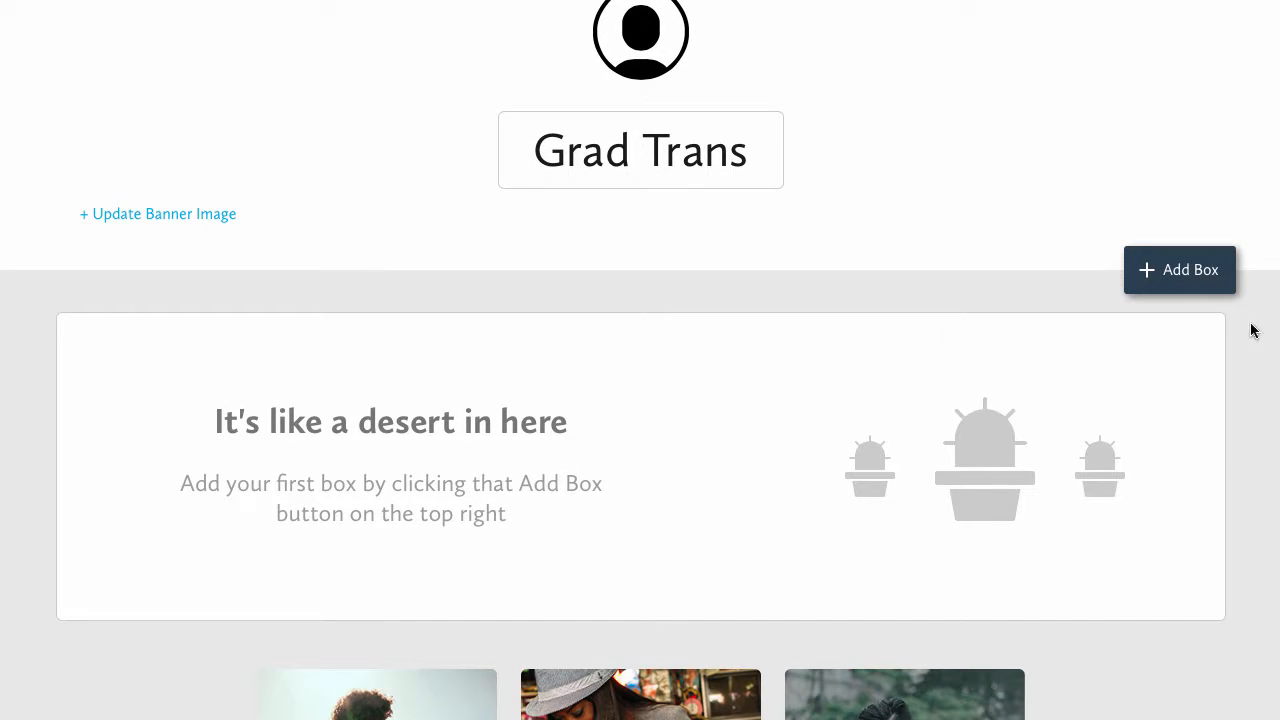
pyautogui.click(1180, 268)
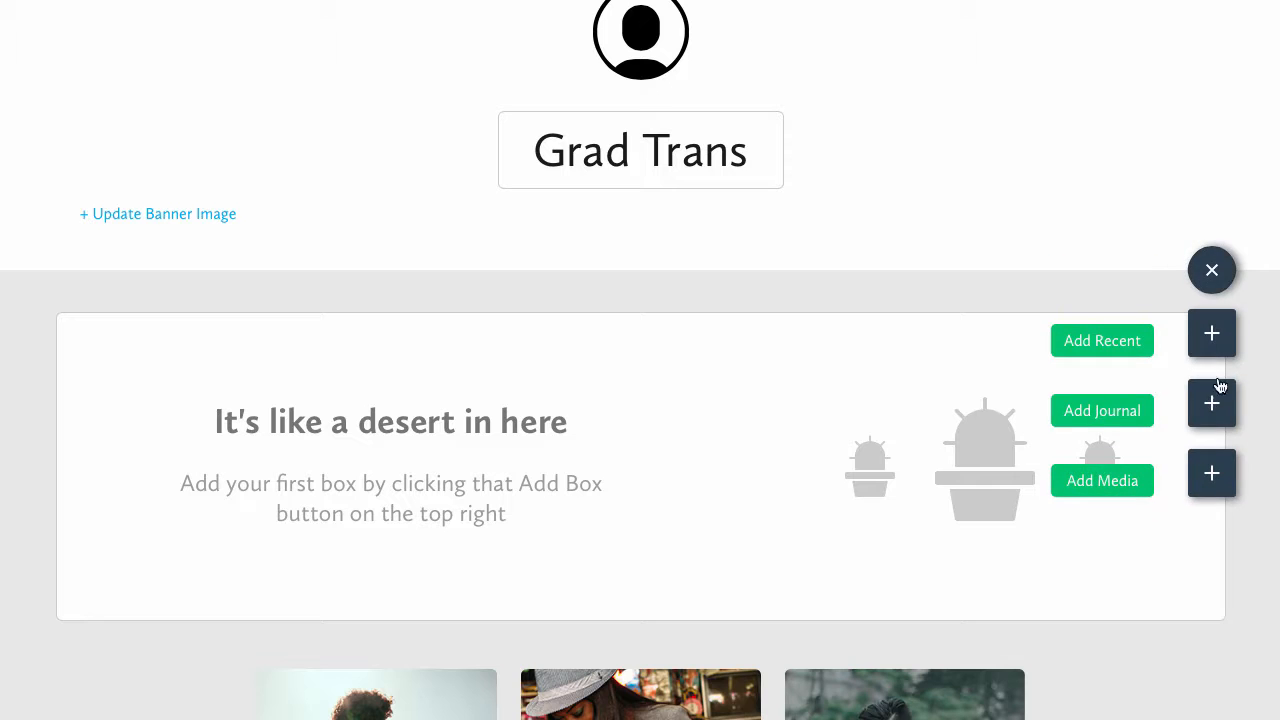
# Add a journal box 'Who I am' with body 'My name is Mr. Yu' mentioning hockey and golfing
pyautogui.click(1102, 410)
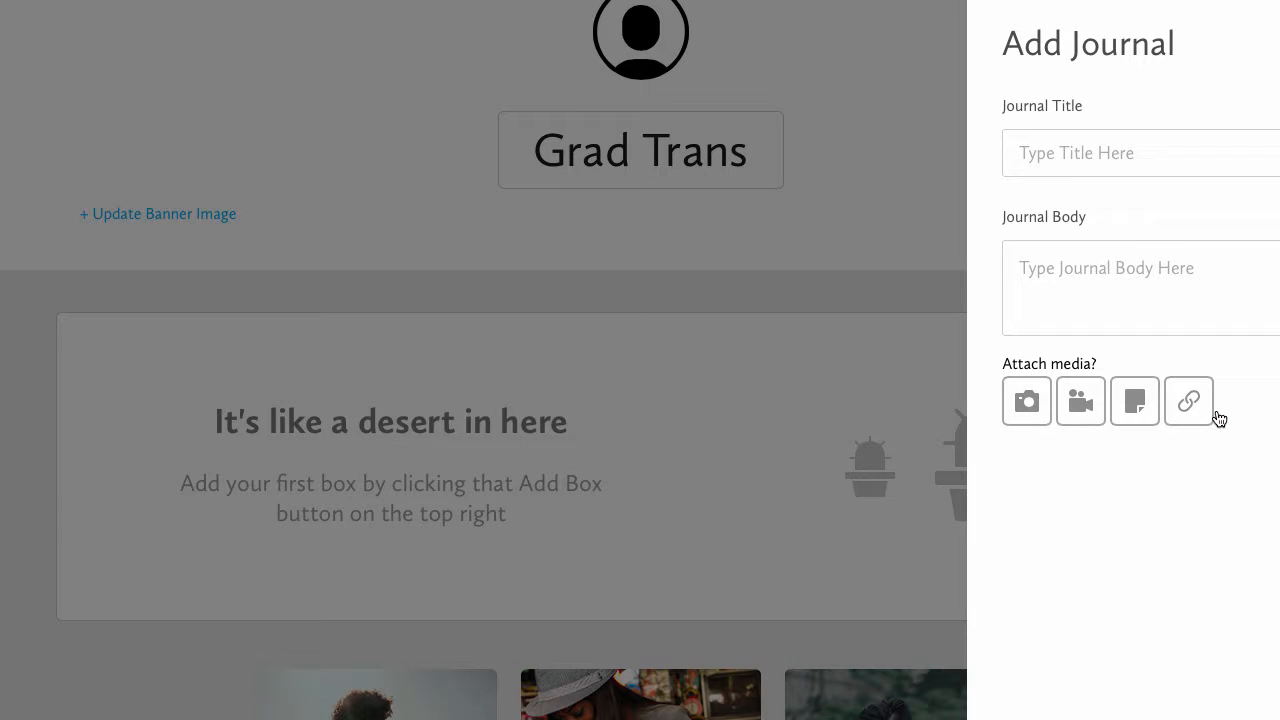
pyautogui.write('Who')
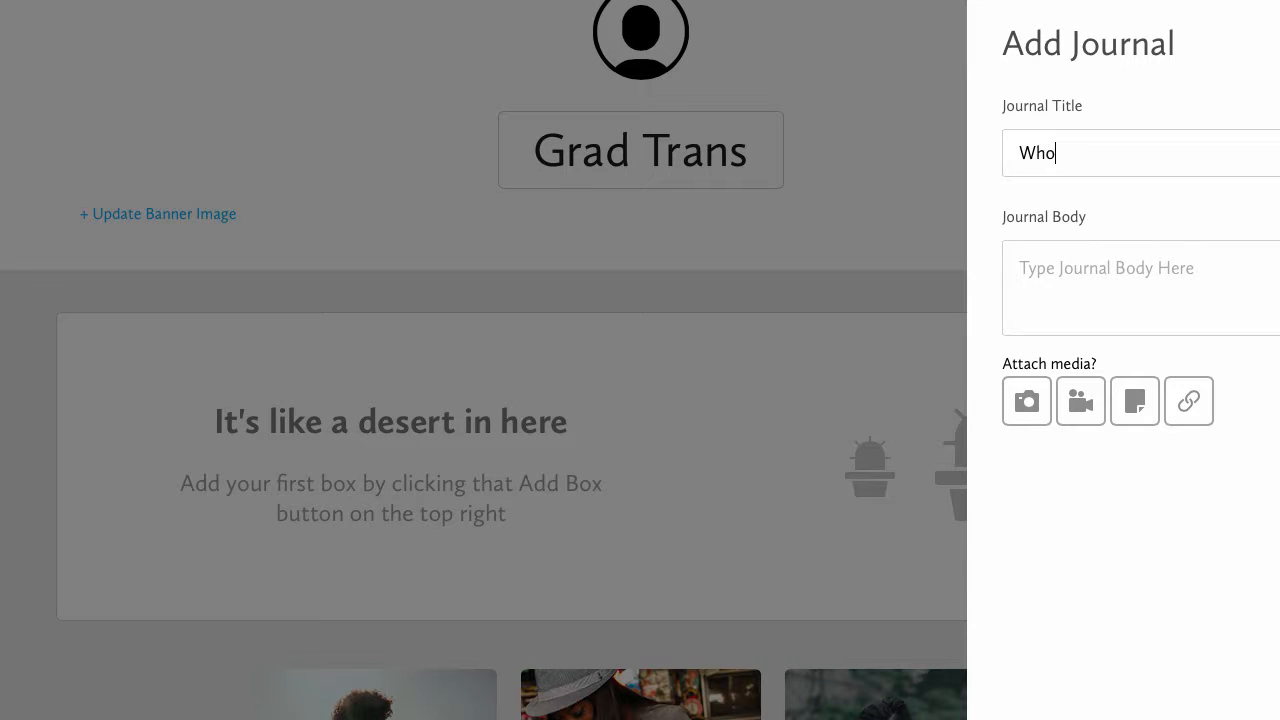
pyautogui.write('I am')
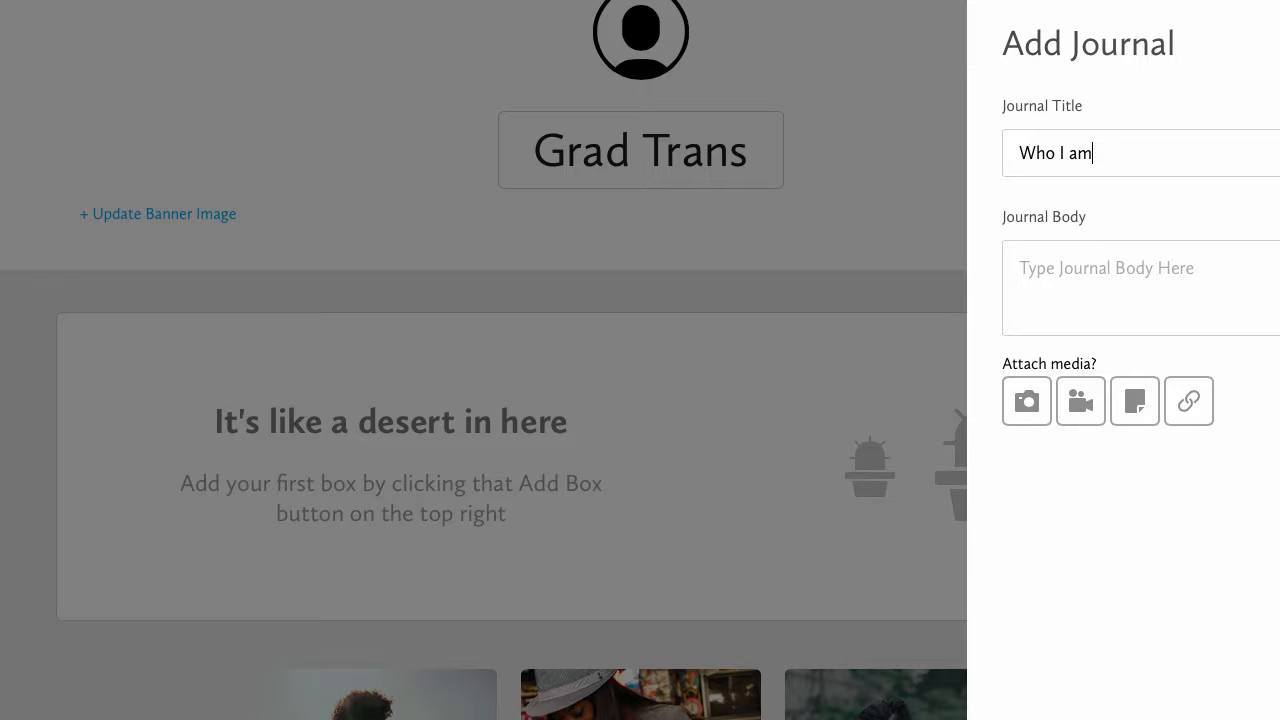
pyautogui.write('My')
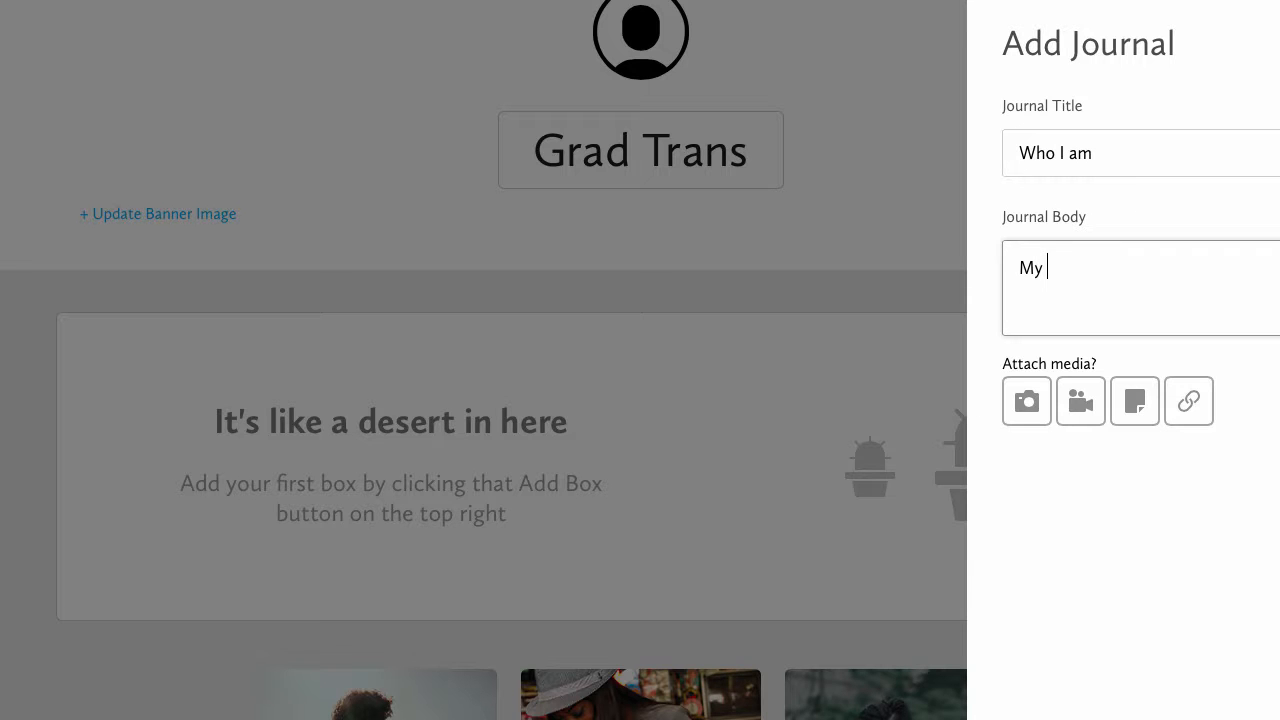
pyautogui.write('name is Mr.')
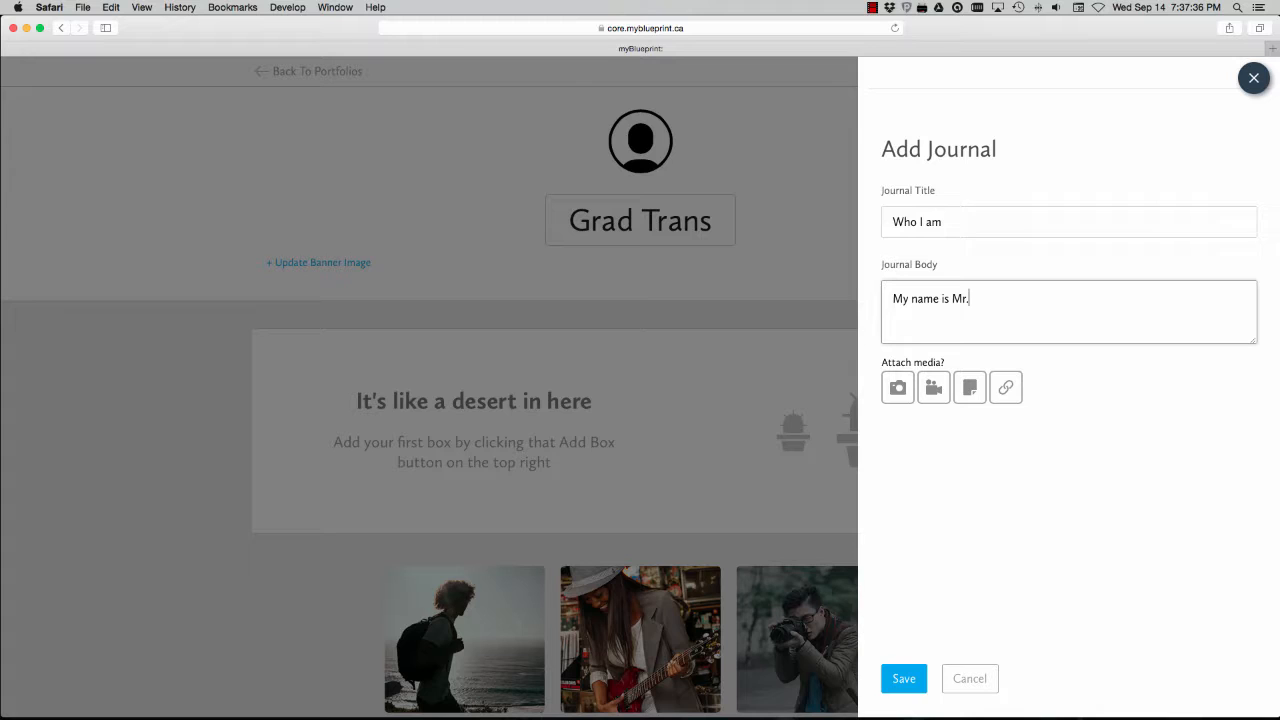
pyautogui.write('Yu')
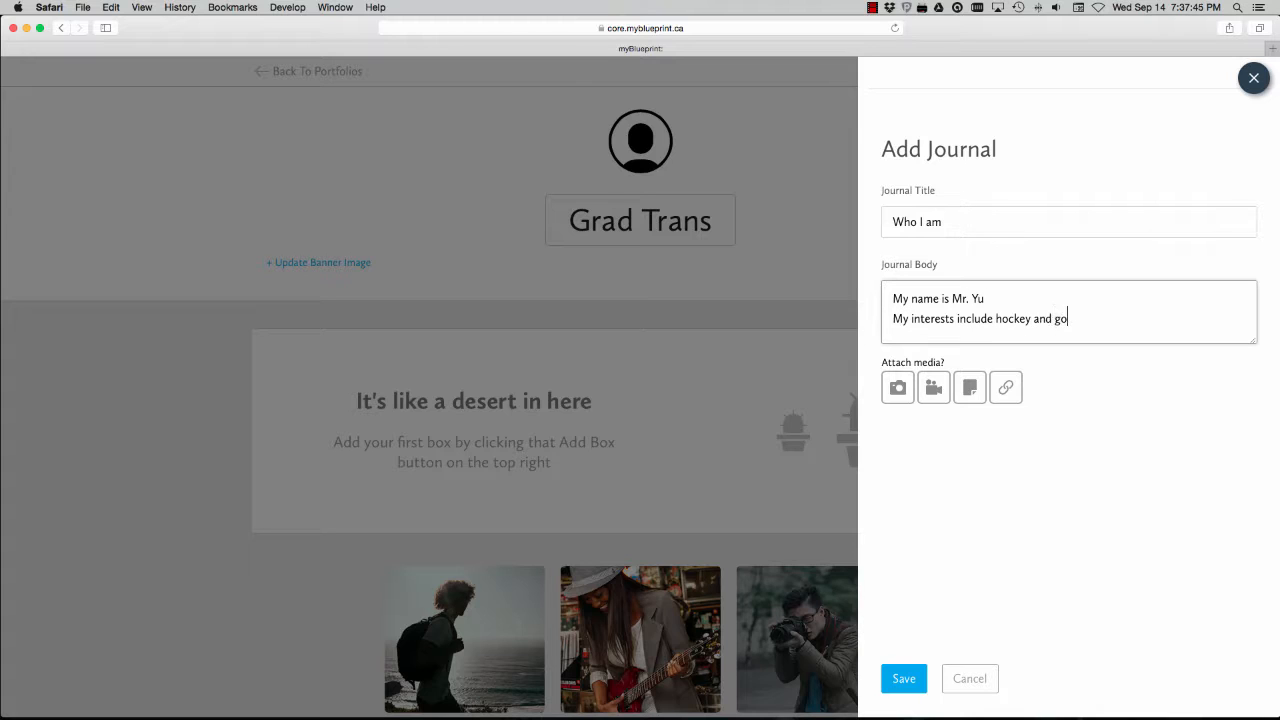
pyautogui.write('lfing')
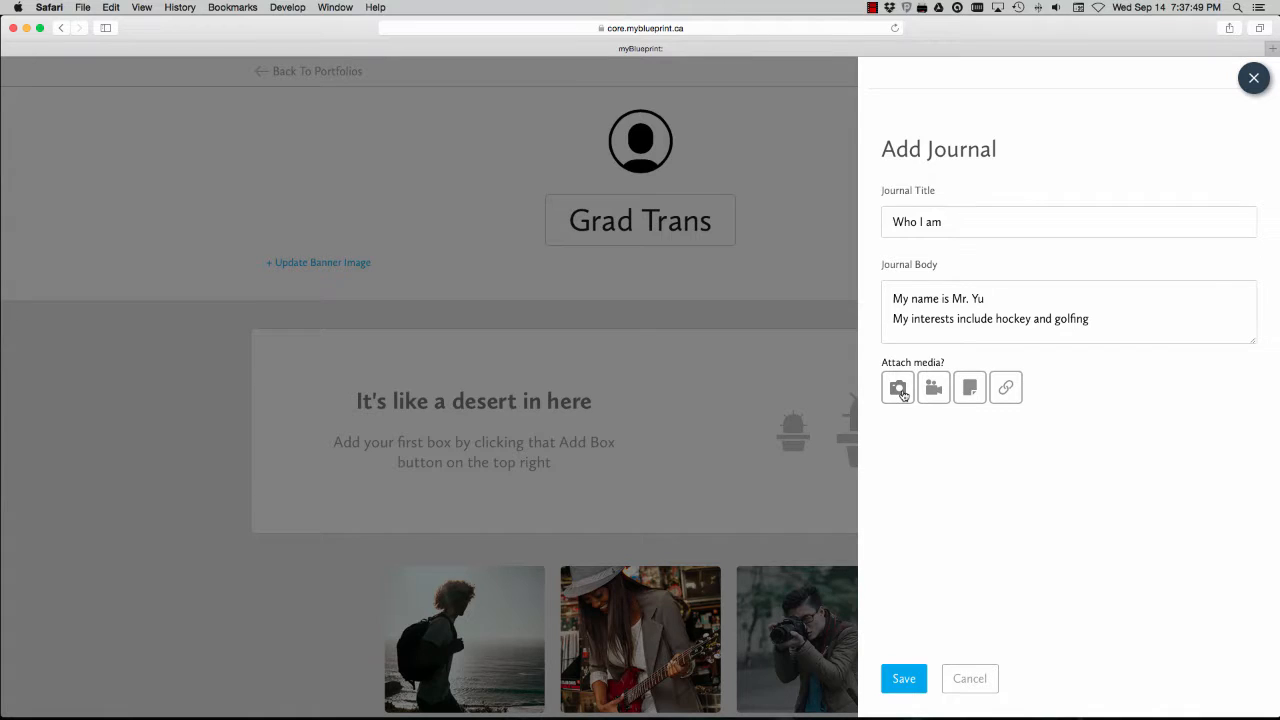
# Attach Mickey Mouse.jpg from the computer as the journal's picture
pyautogui.click(896, 388)
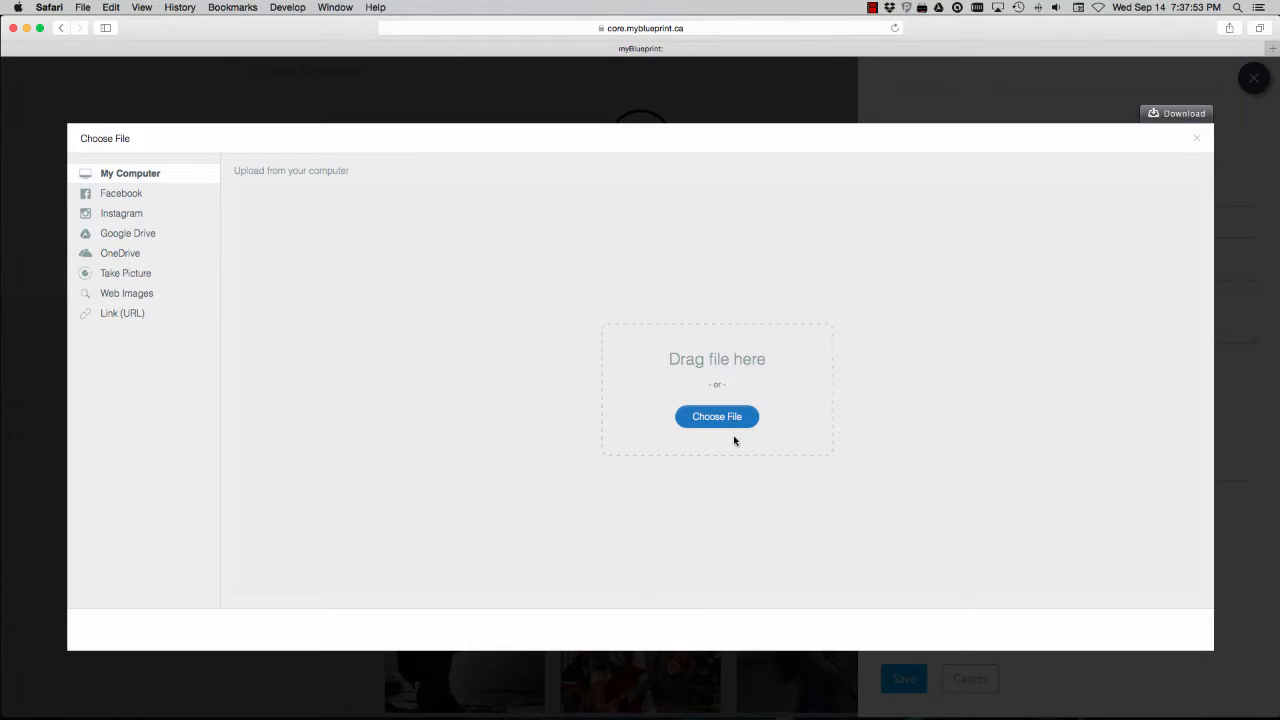
pyautogui.click(716, 416)
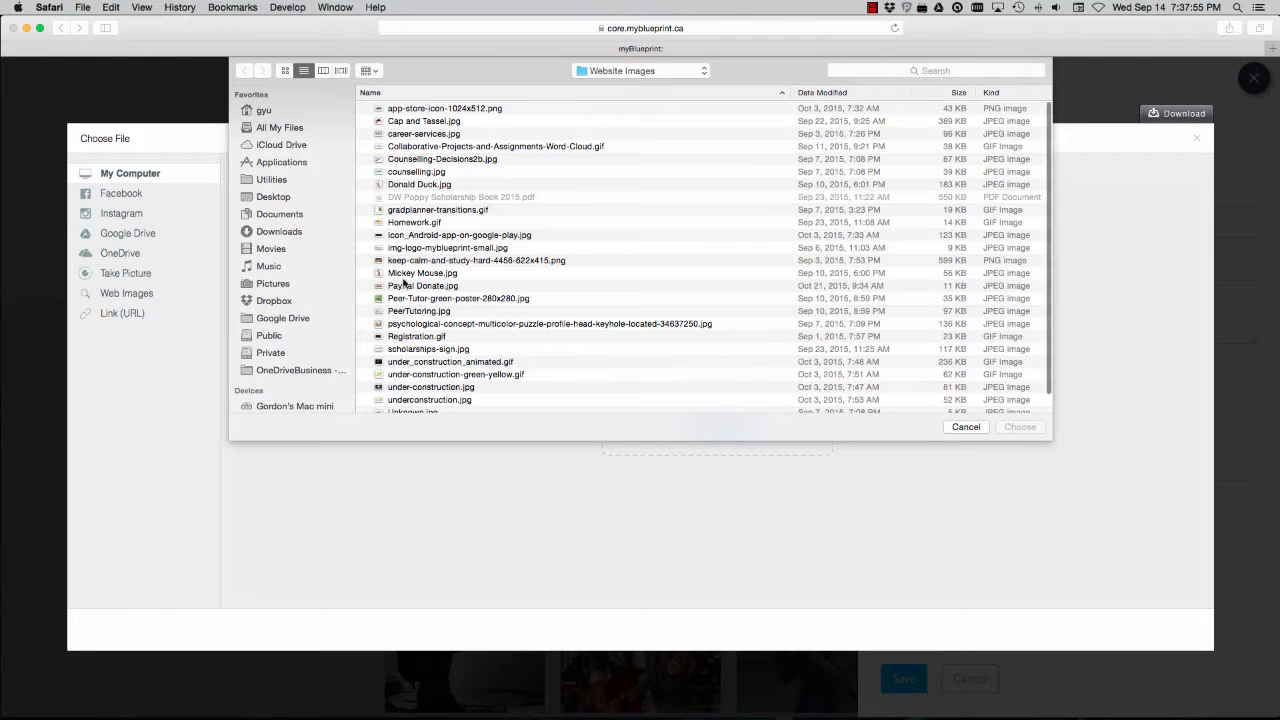
pyautogui.click(422, 272)
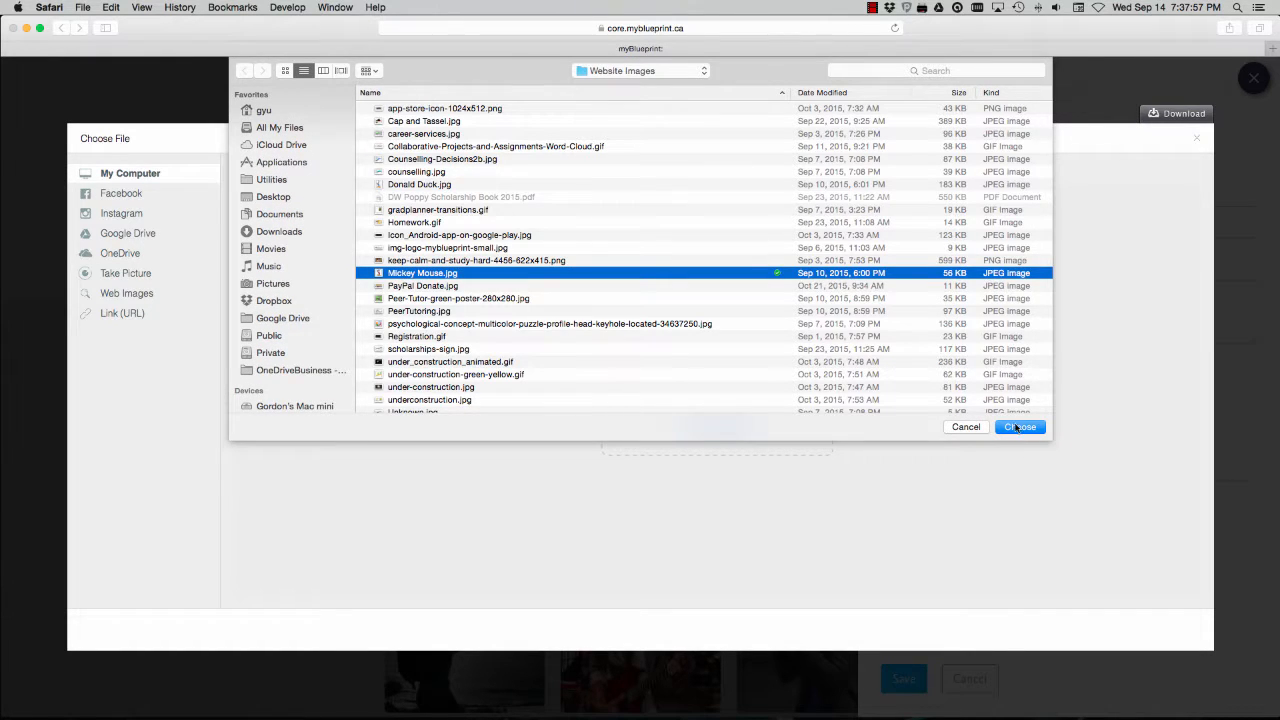
pyautogui.click(1020, 428)
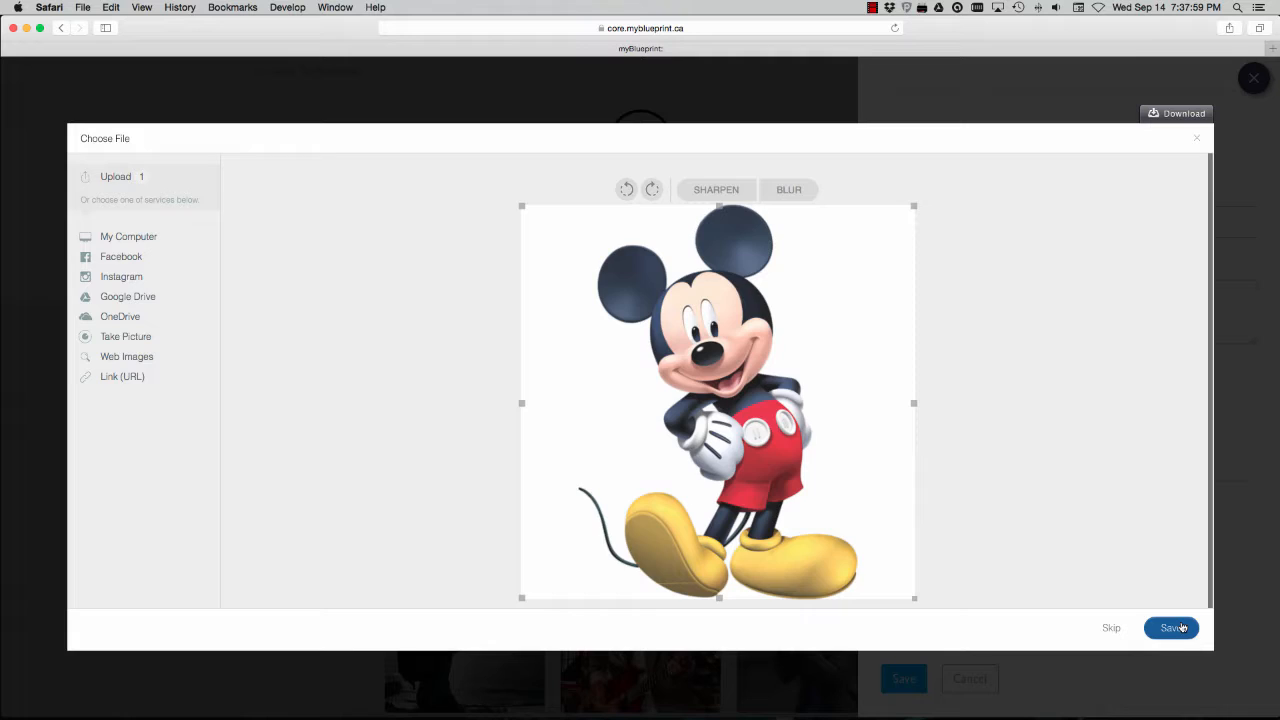
pyautogui.click(1172, 628)
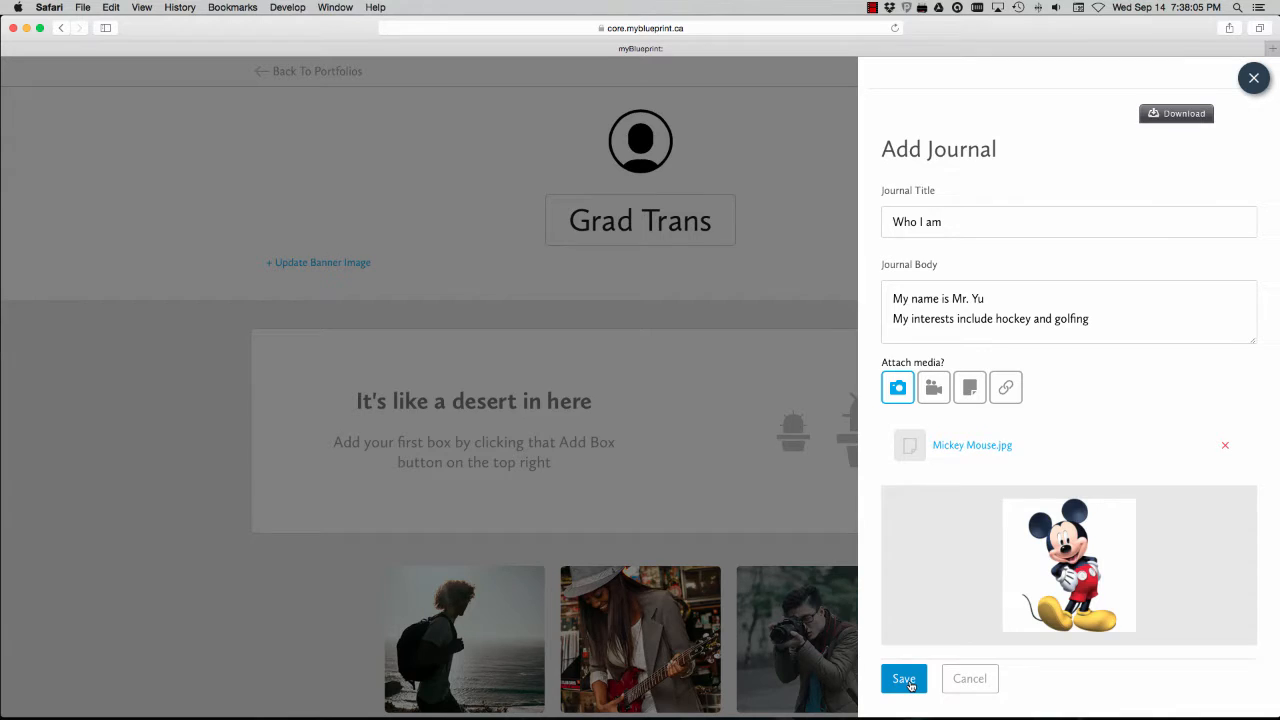
# Save the 'Who I am' box and go to its options to colour it green
pyautogui.click(904, 678)
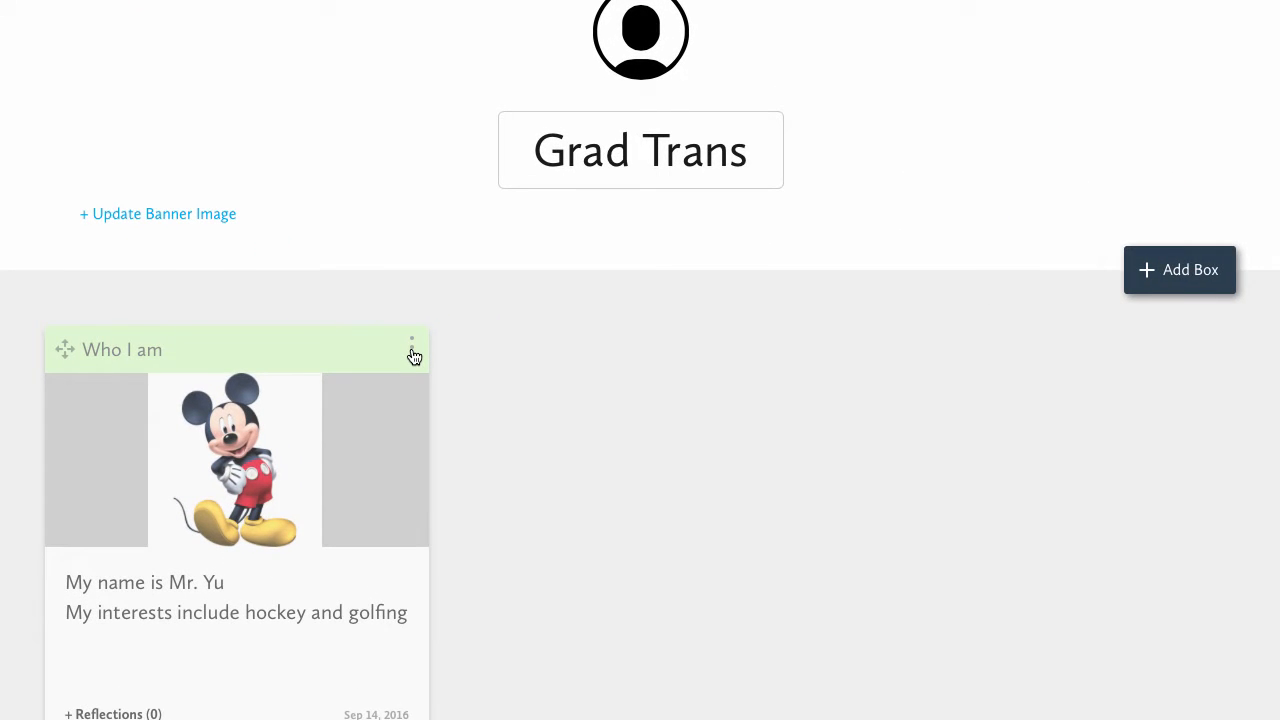
pyautogui.click(412, 350)
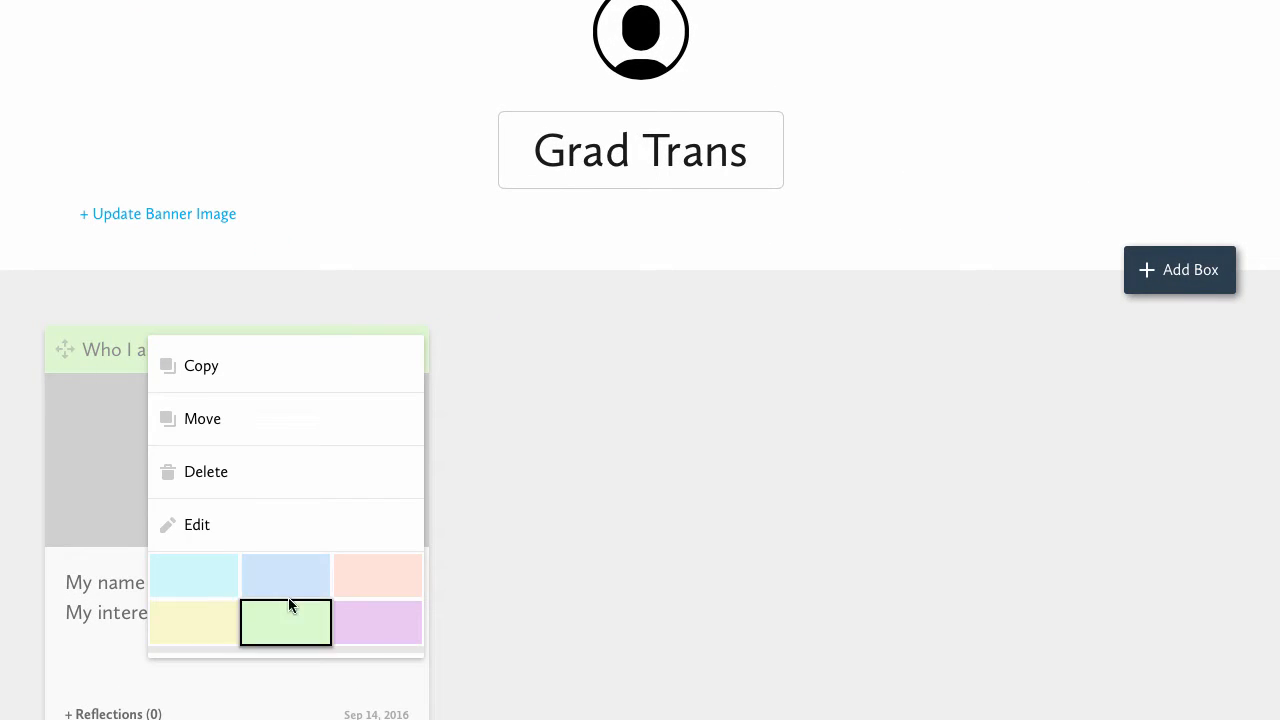